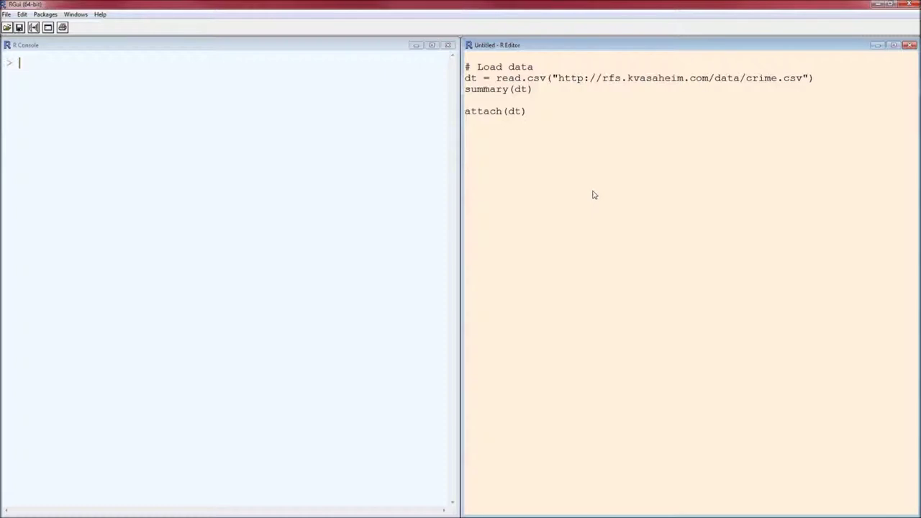
Run read.csv, summary and attach on the crime data, with the three-sample NPB code in the editor.
{"action": "left_click", "coordinate": [466, 156]}
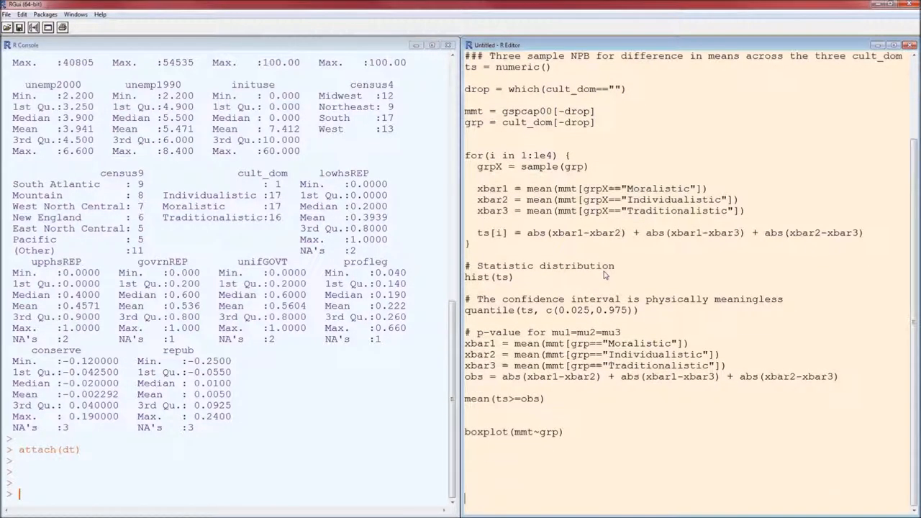
Run the ts, drop, mmt and grp lines, removing states with a blank cult_dom.
{"action": "scroll", "scroll_direction": "up", "scroll_amount": 3}
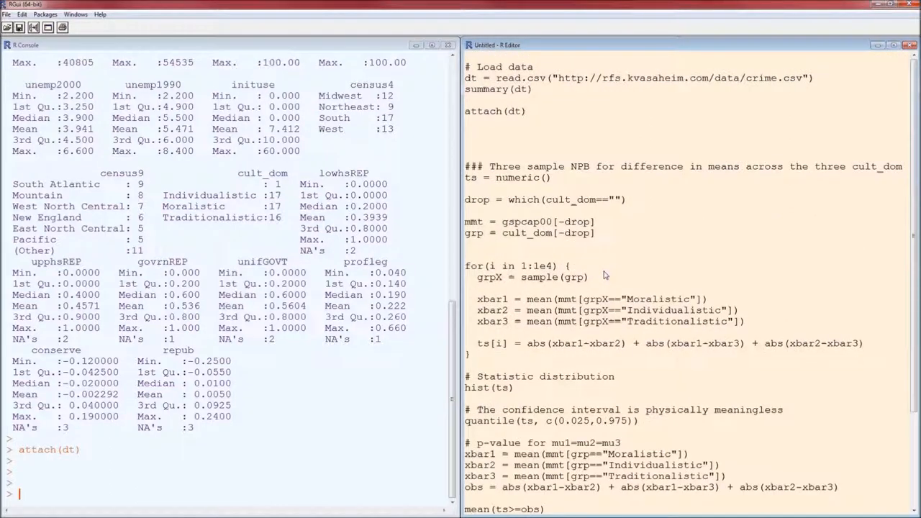
{"action": "mouse_move", "coordinate": [569, 185]}
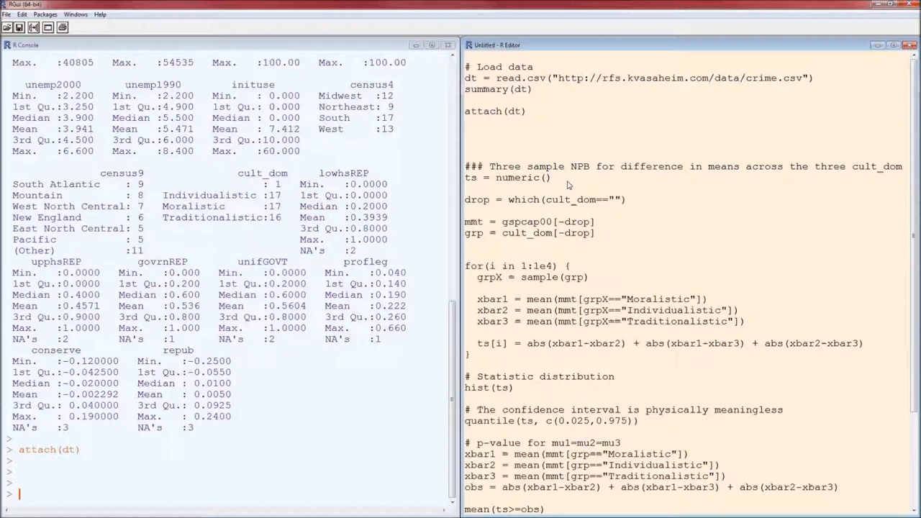
{"action": "mouse_move", "coordinate": [625, 204]}
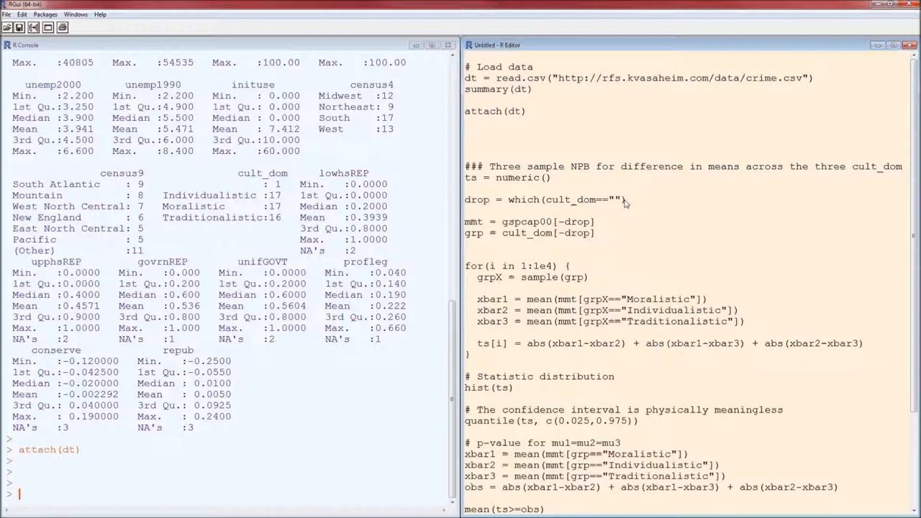
{"action": "mouse_move", "coordinate": [633, 200]}
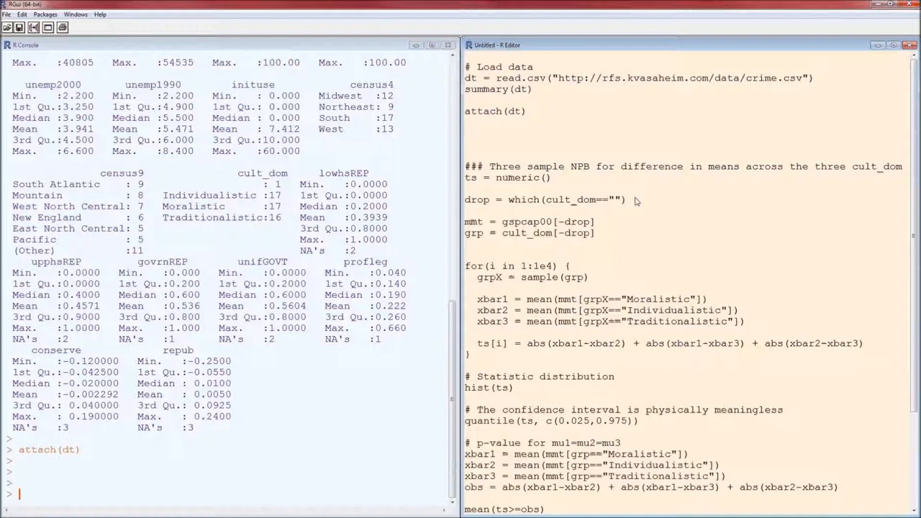
{"action": "left_click_drag", "start_coordinate": [464, 200], "coordinate": [595, 233]}
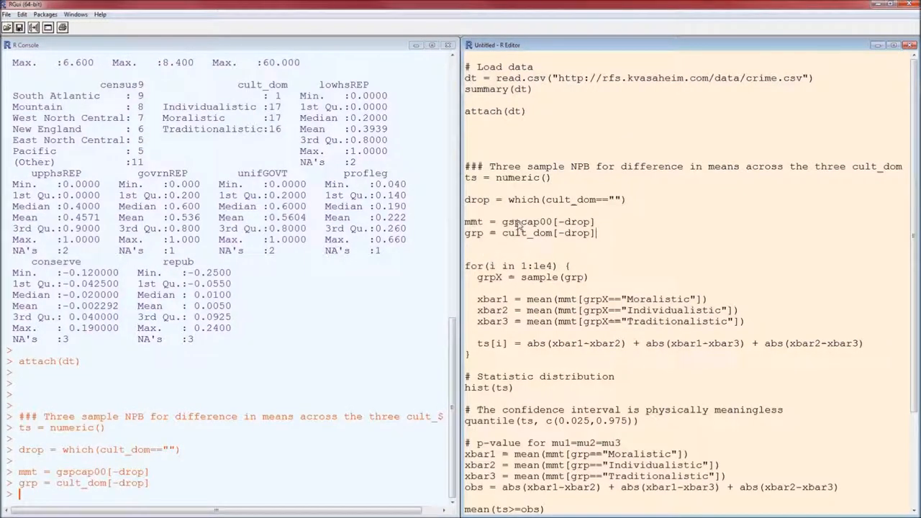
{"action": "mouse_move", "coordinate": [533, 243]}
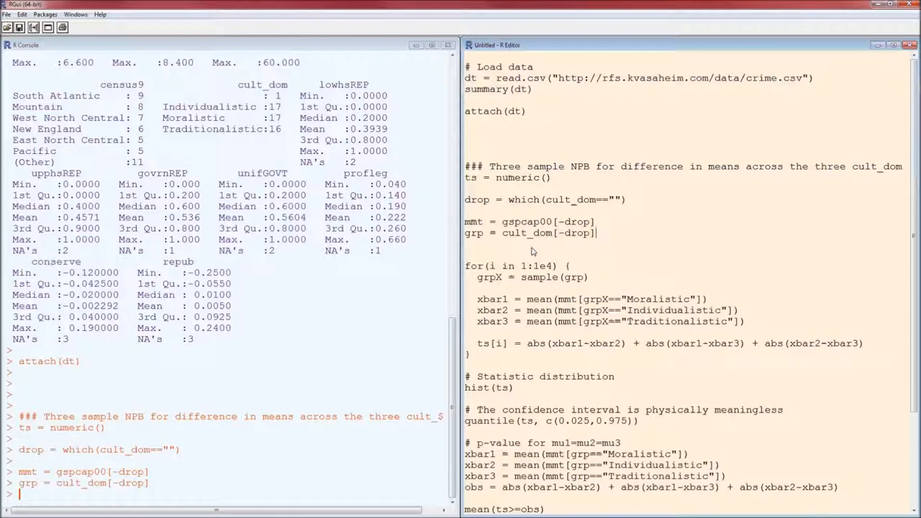
{"action": "mouse_move", "coordinate": [542, 264]}
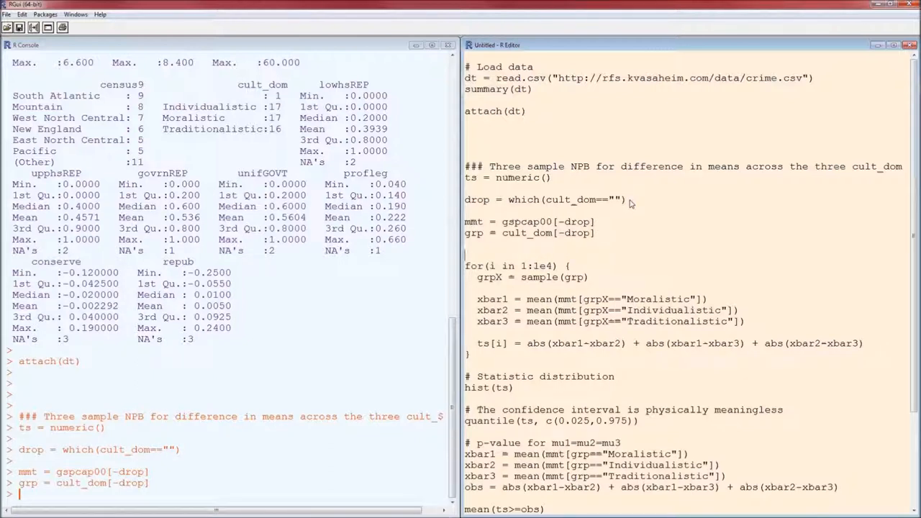
{"action": "mouse_move", "coordinate": [302, 88]}
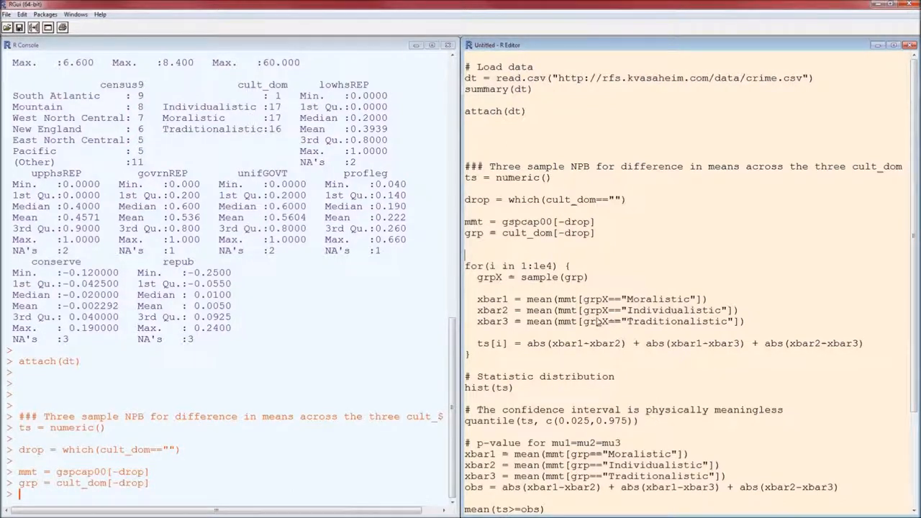
{"action": "mouse_move", "coordinate": [610, 330]}
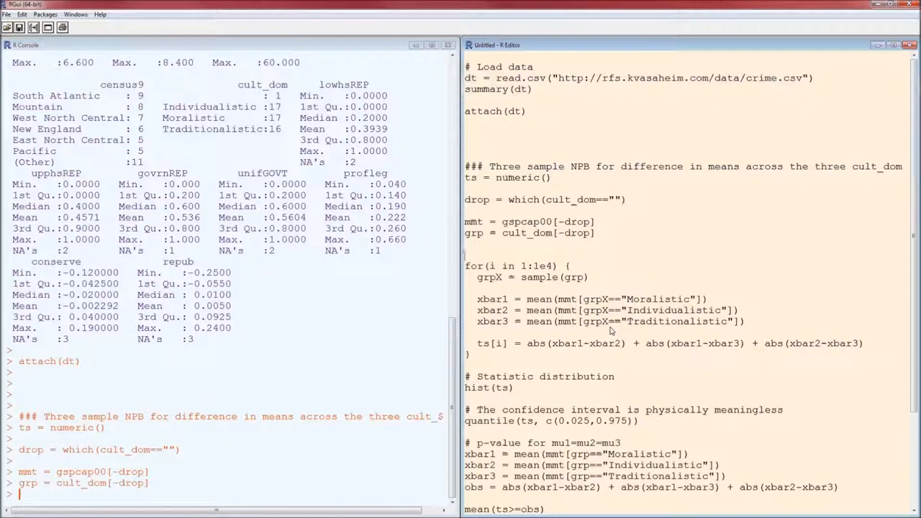
{"action": "mouse_move", "coordinate": [611, 358]}
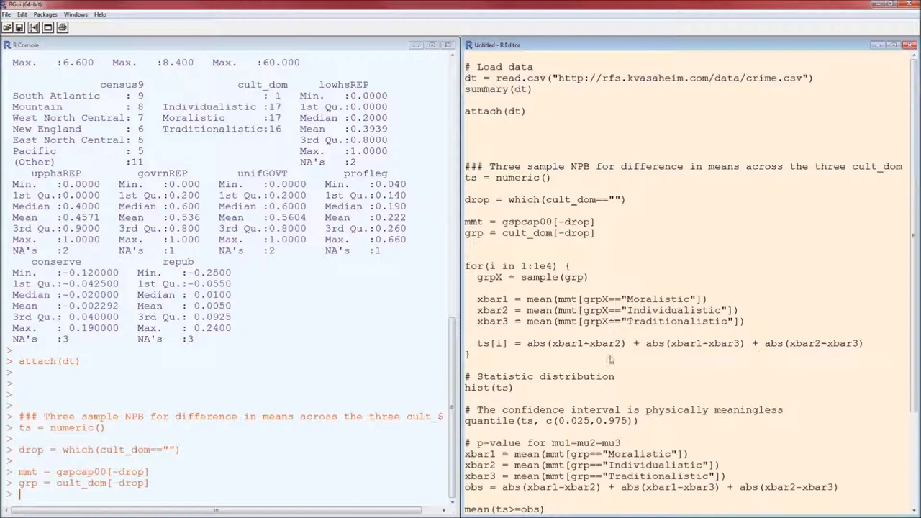
{"action": "mouse_move", "coordinate": [508, 366]}
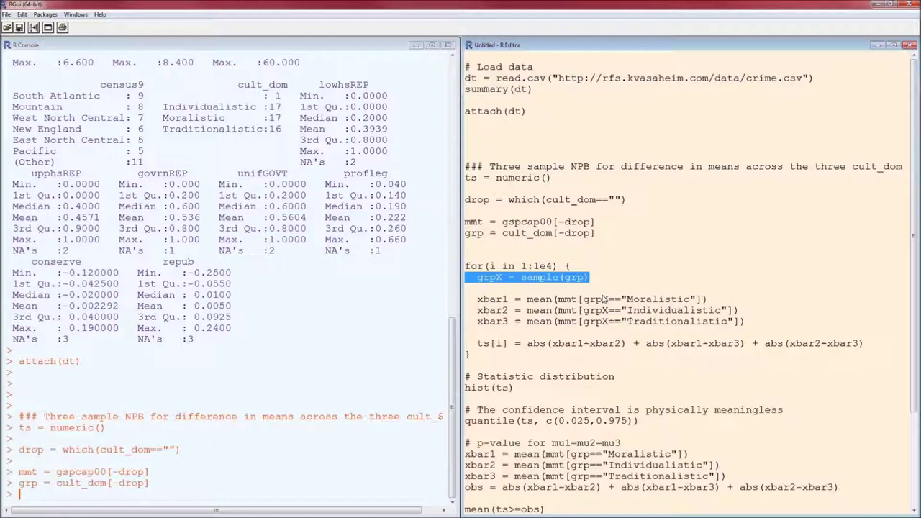
{"action": "mouse_move", "coordinate": [566, 290]}
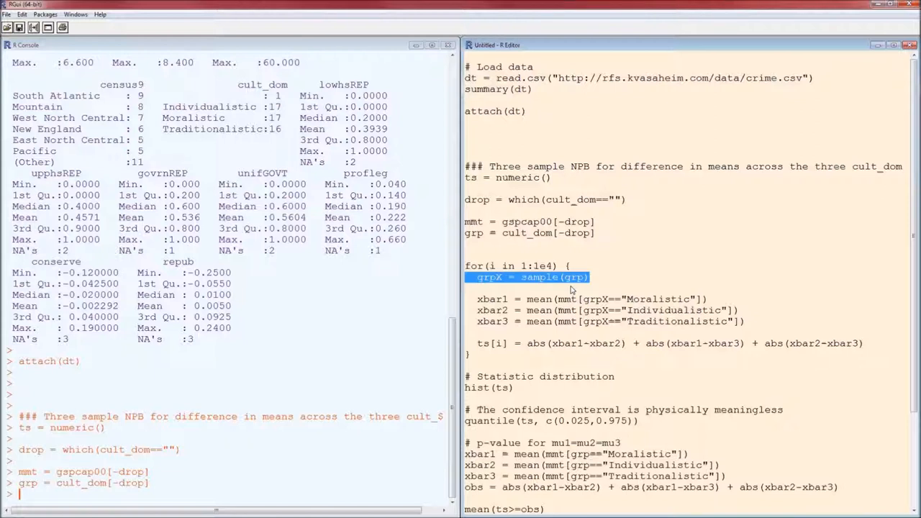
{"action": "mouse_move", "coordinate": [502, 293]}
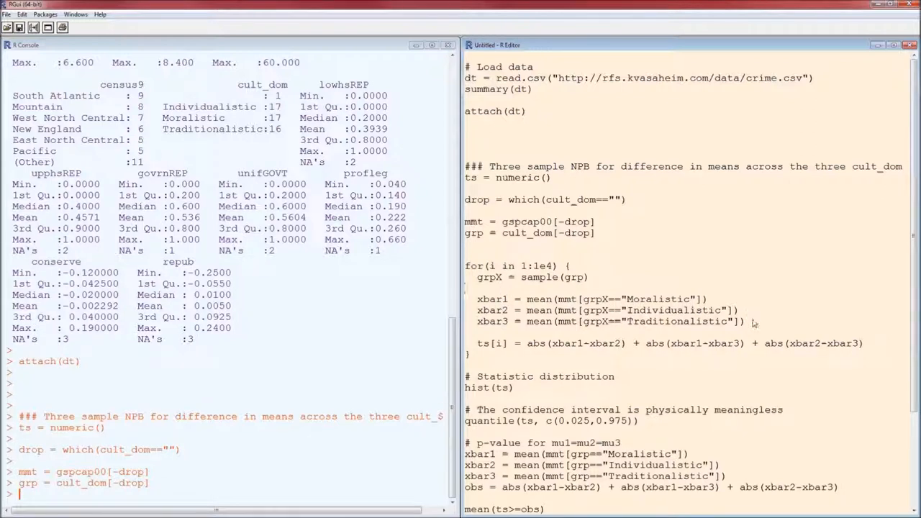
{"action": "left_click_drag", "start_coordinate": [476, 299], "coordinate": [748, 322]}
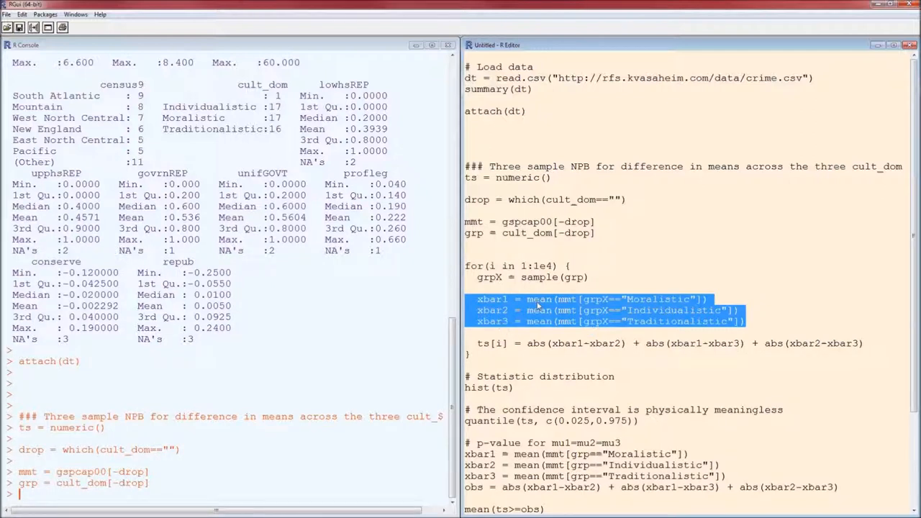
{"action": "left_click", "coordinate": [611, 333]}
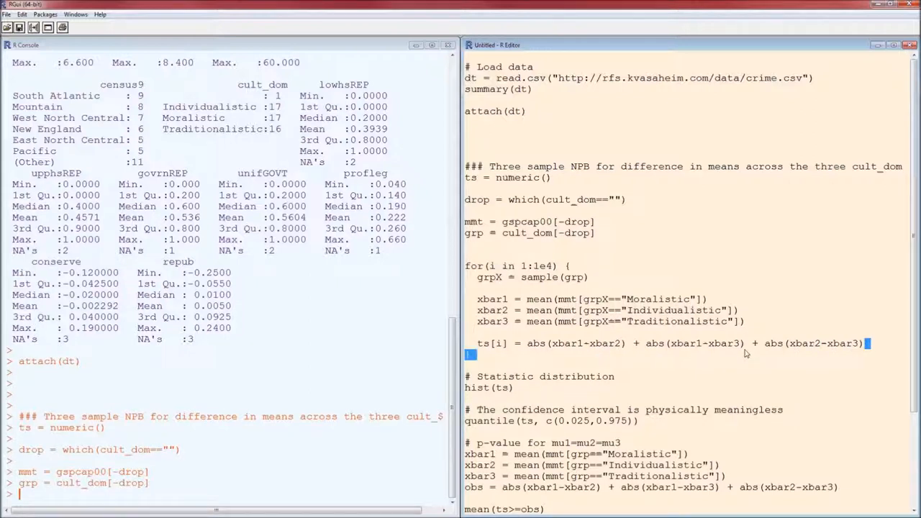
Highlight the loop's summed absolute differences of the three group means.
{"action": "left_click_drag", "start_coordinate": [527, 343], "coordinate": [864, 343]}
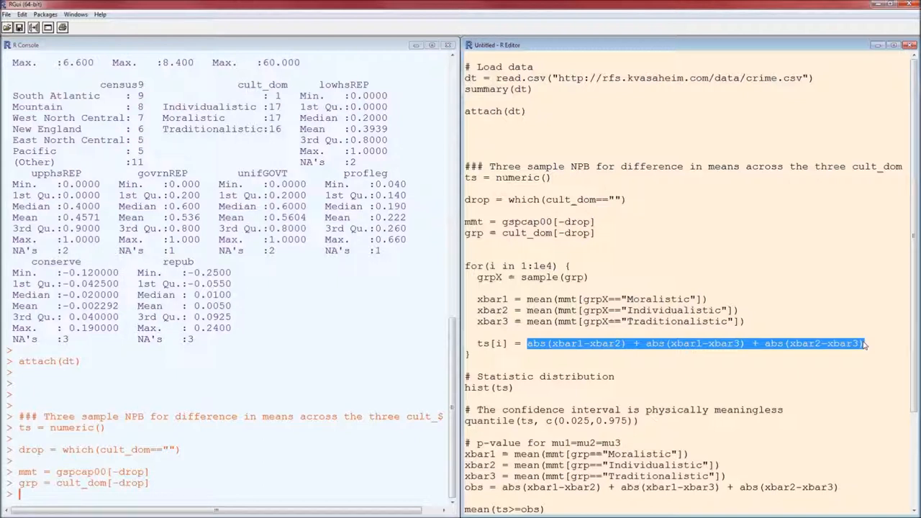
{"action": "mouse_move", "coordinate": [664, 363]}
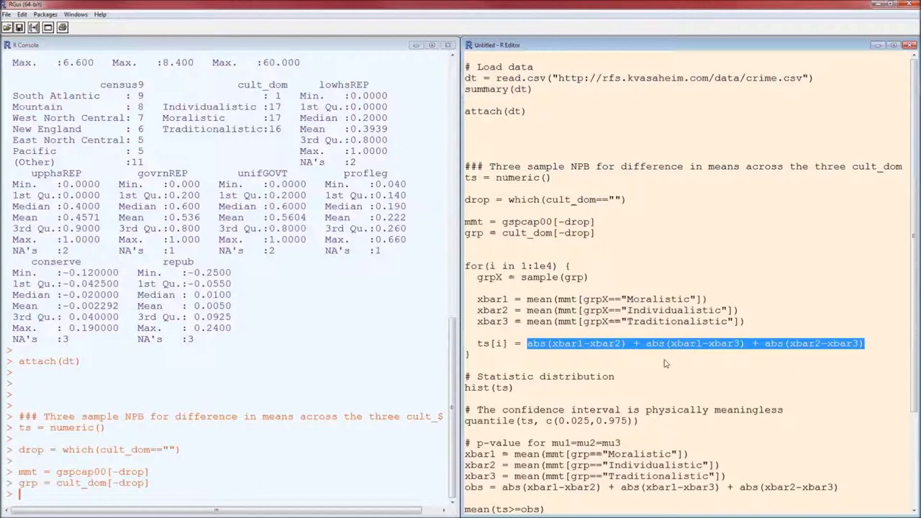
{"action": "mouse_move", "coordinate": [535, 360]}
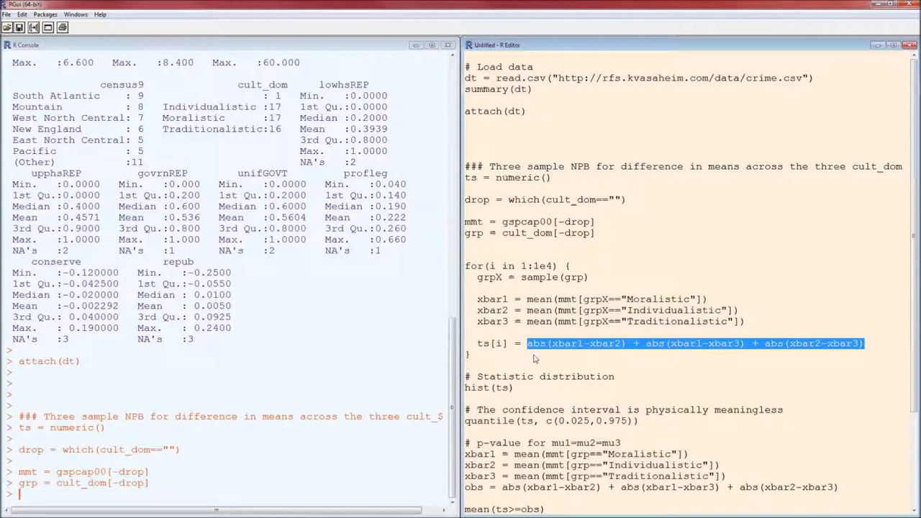
{"action": "mouse_move", "coordinate": [601, 357]}
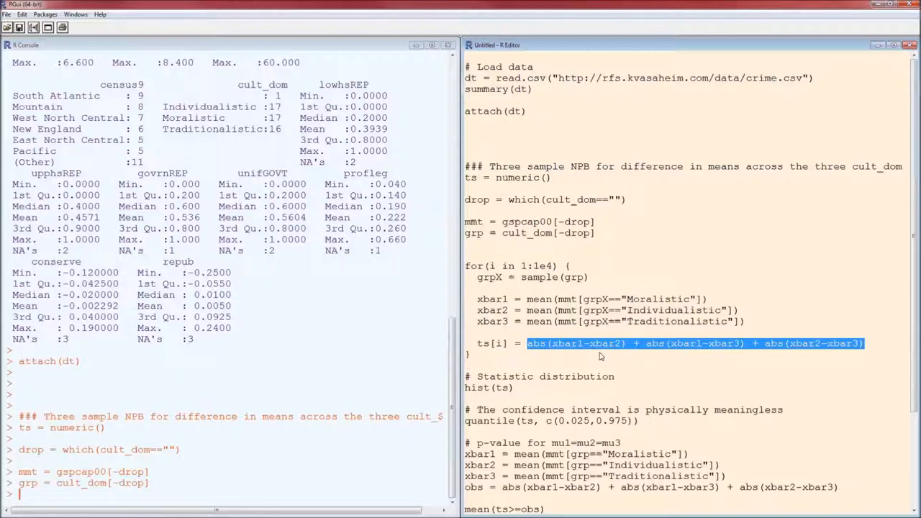
{"action": "mouse_move", "coordinate": [696, 362]}
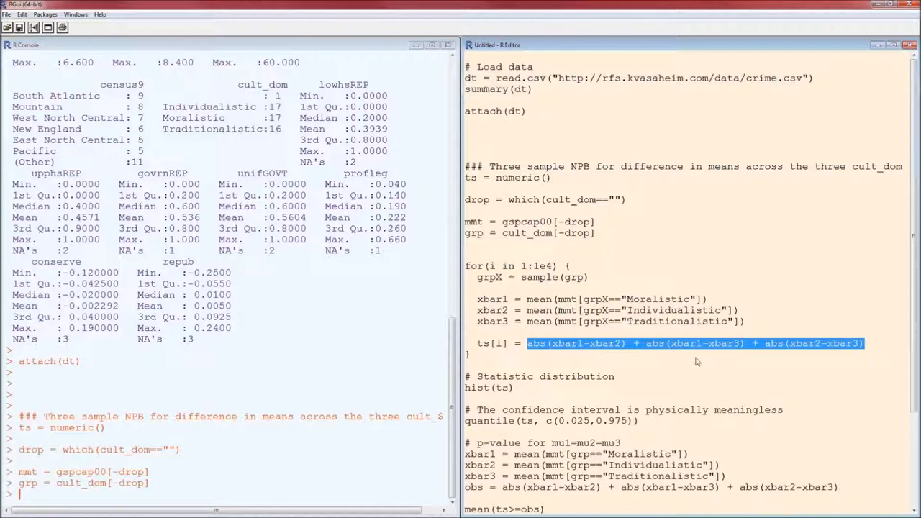
{"action": "mouse_move", "coordinate": [728, 361]}
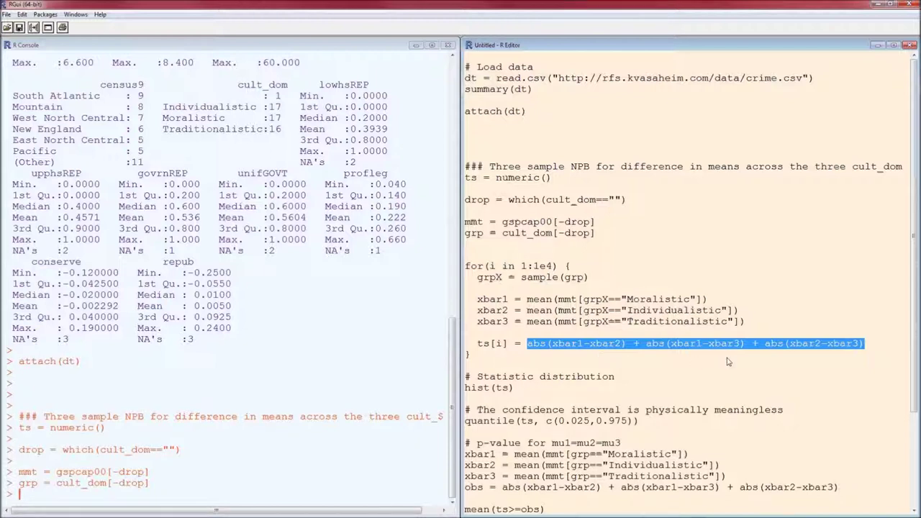
{"action": "mouse_move", "coordinate": [846, 361]}
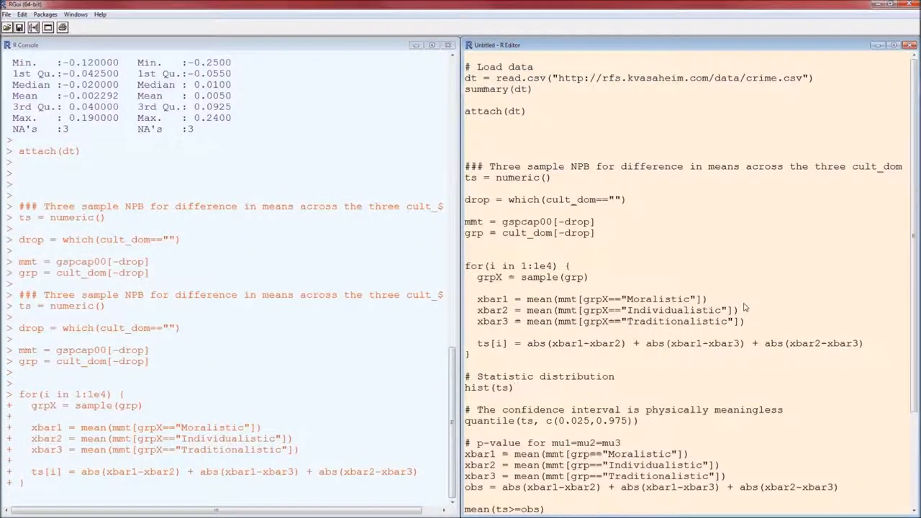
{"action": "key", "text": "Return"}
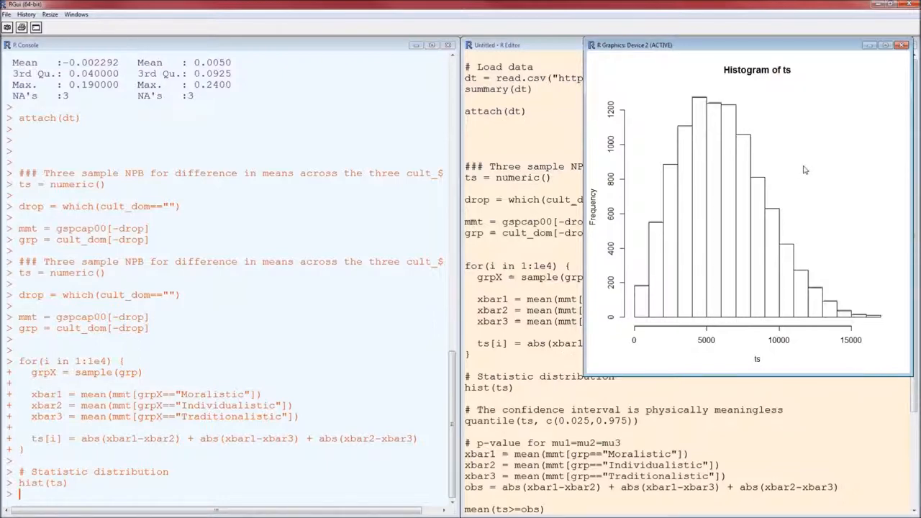
{"action": "mouse_move", "coordinate": [793, 159]}
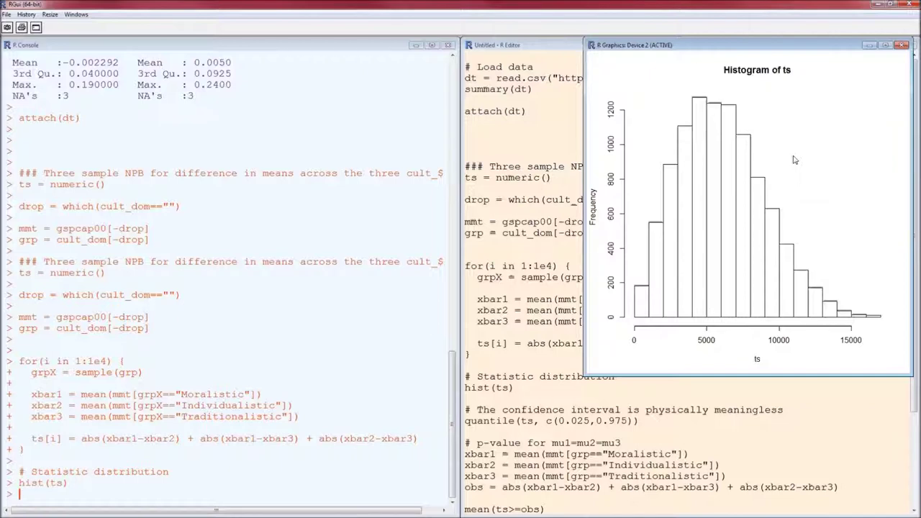
{"action": "mouse_move", "coordinate": [866, 89]}
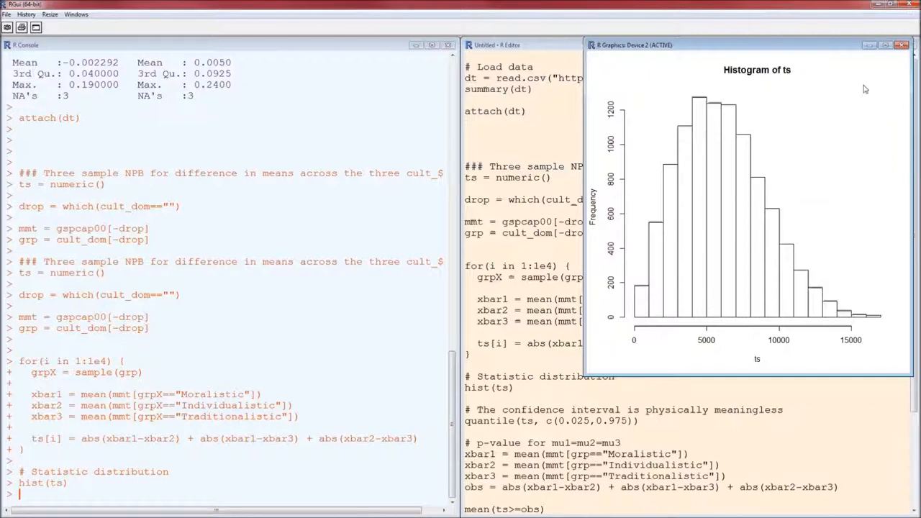
{"action": "mouse_move", "coordinate": [901, 44]}
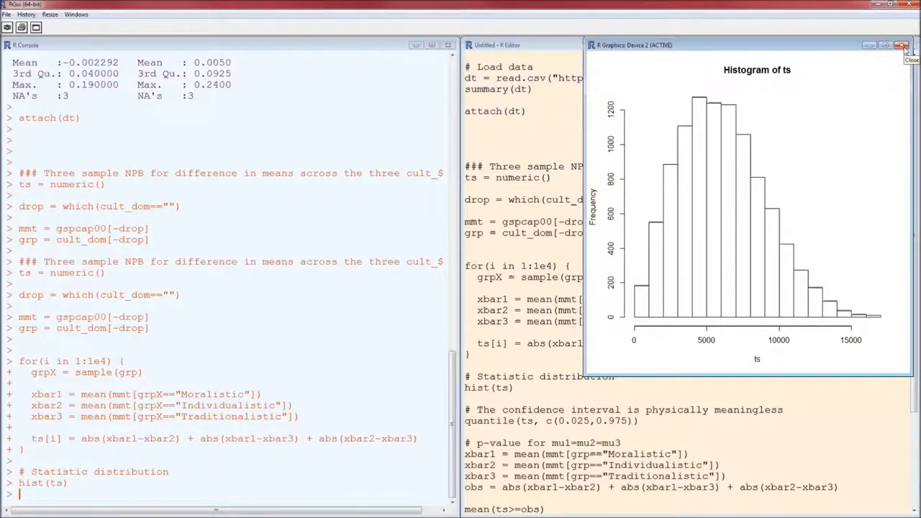
Close the histogram and get quantile(ts, c(0.025,0.975)): 1161.878 and 12441.695.
{"action": "left_click", "coordinate": [904, 44]}
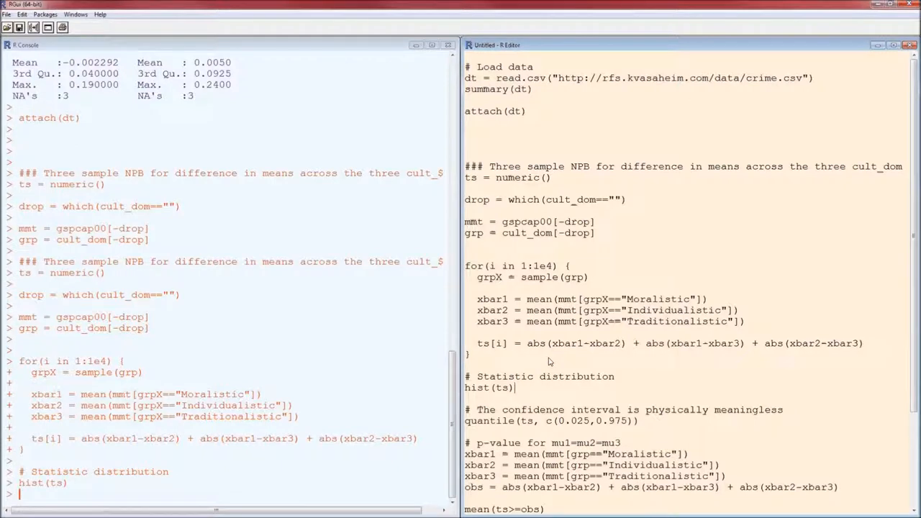
{"action": "mouse_move", "coordinate": [654, 426]}
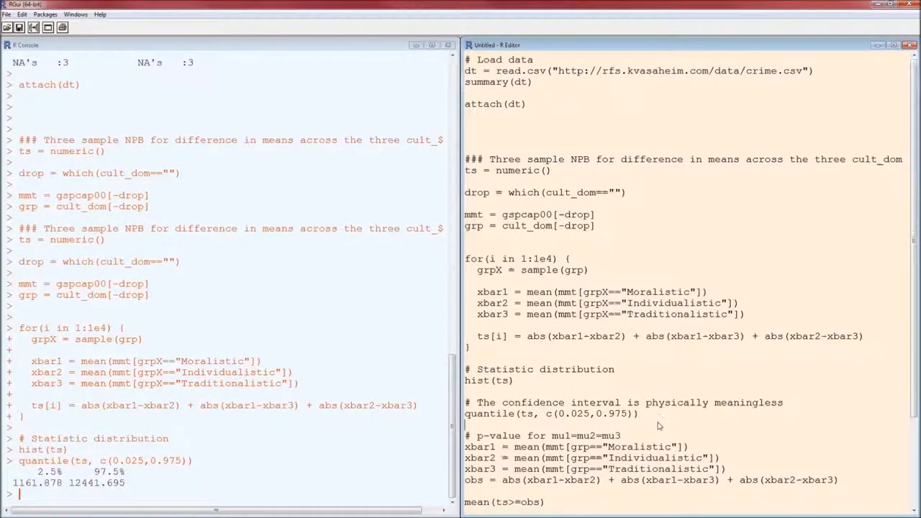
{"action": "scroll", "scroll_direction": "down", "scroll_amount": 3}
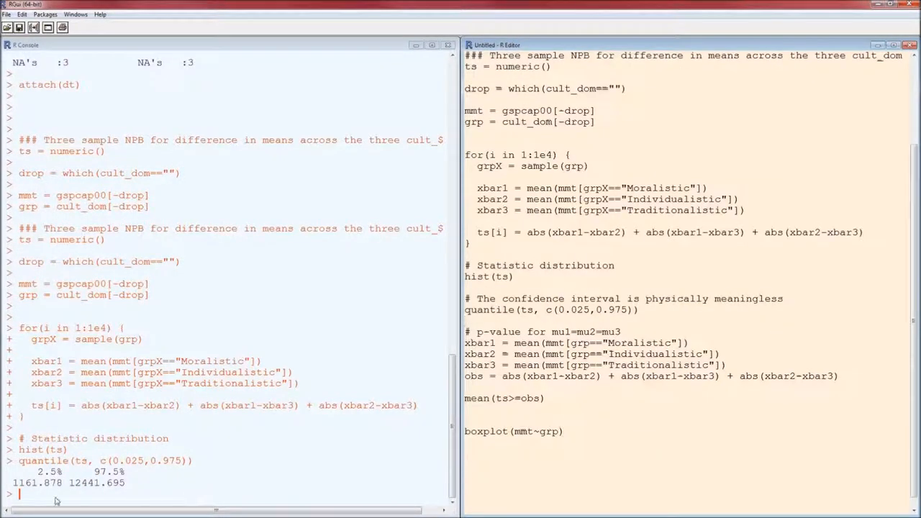
{"action": "mouse_move", "coordinate": [753, 411]}
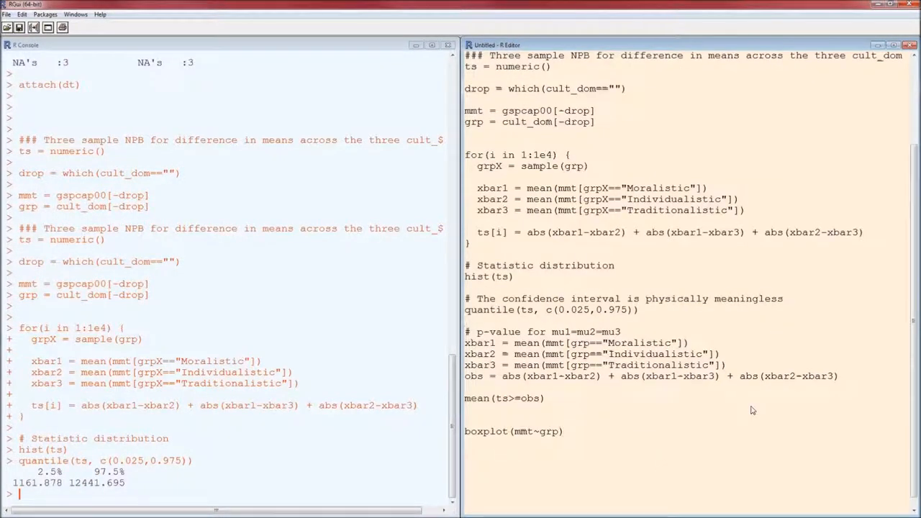
{"action": "mouse_move", "coordinate": [668, 418]}
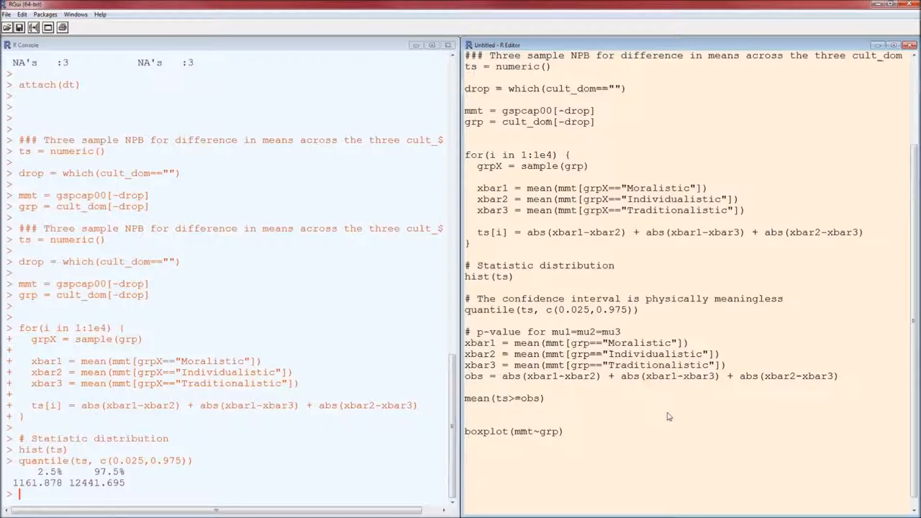
Run the xbar1–obs lines and mean(ts>=obs), giving obs 18914.74 and p-value 0.
{"action": "left_click_drag", "start_coordinate": [465, 342], "coordinate": [846, 375]}
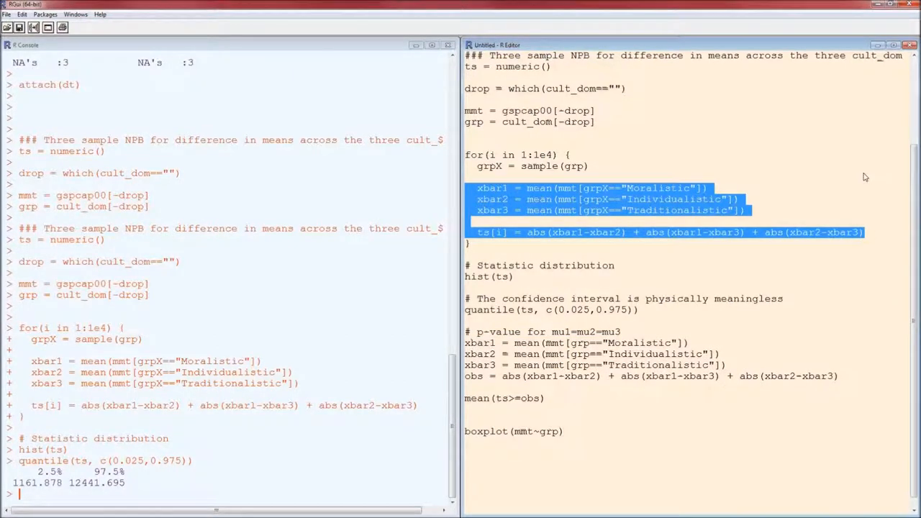
{"action": "mouse_move", "coordinate": [775, 213]}
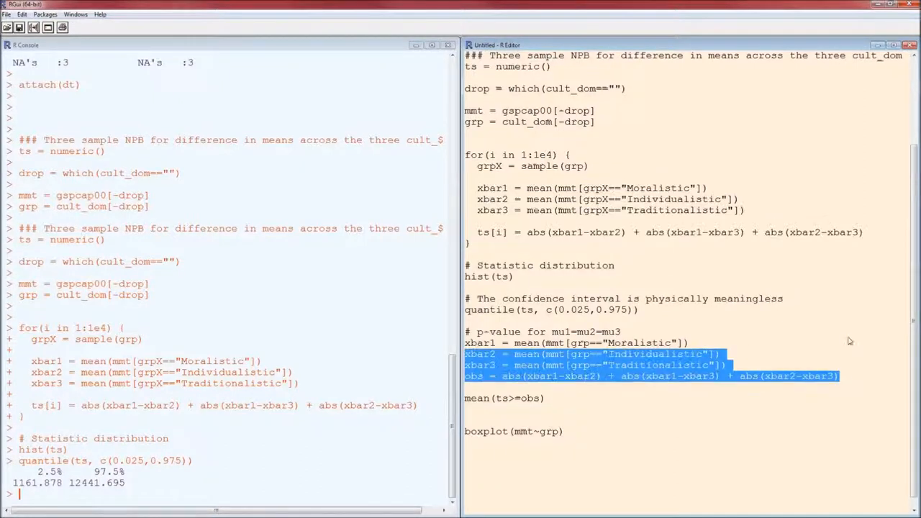
{"action": "left_click_drag", "start_coordinate": [464, 354], "coordinate": [464, 343]}
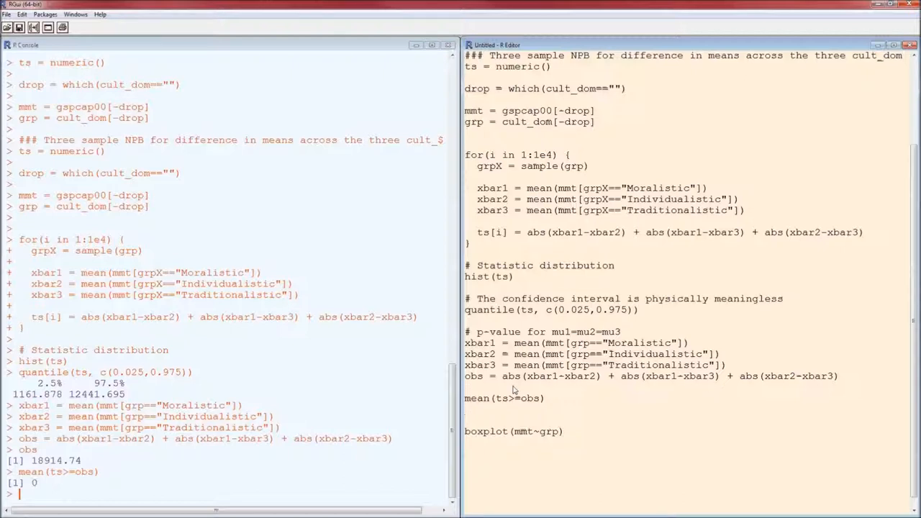
{"action": "left_click", "coordinate": [466, 410]}
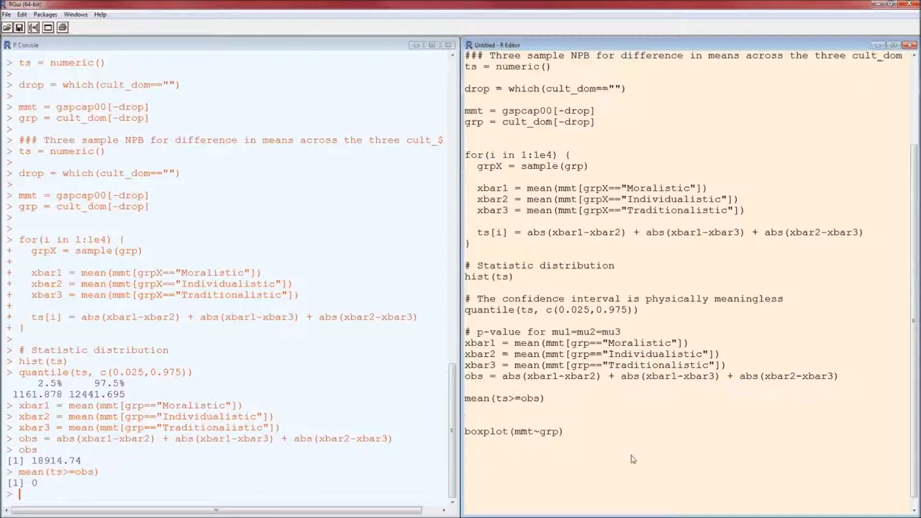
{"action": "left_click", "coordinate": [466, 409]}
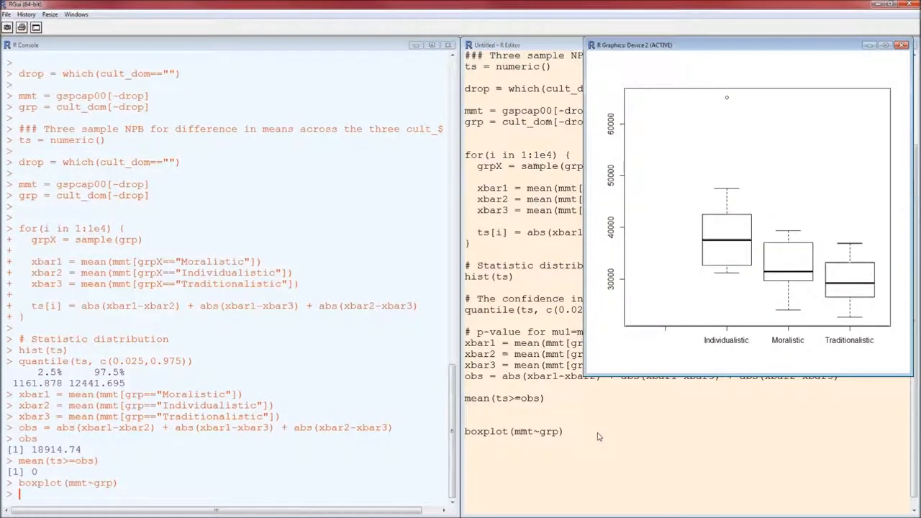
{"action": "mouse_move", "coordinate": [736, 245]}
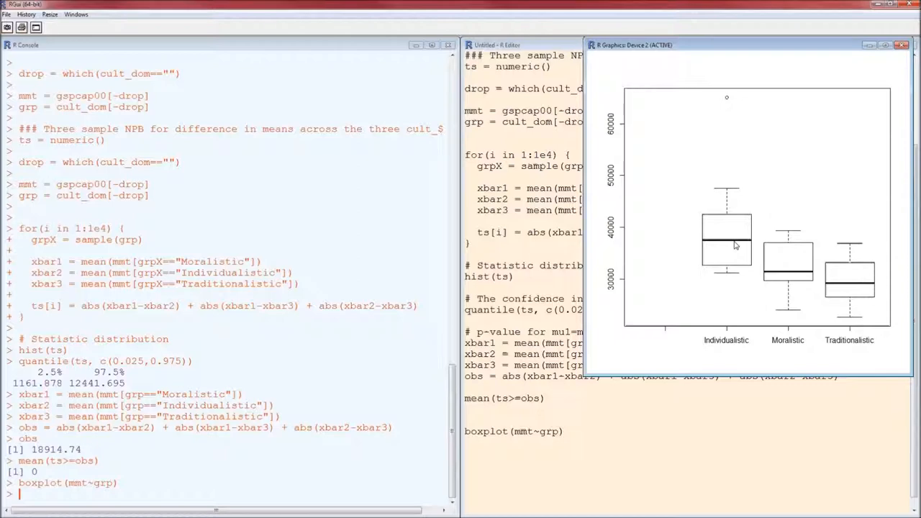
{"action": "mouse_move", "coordinate": [782, 268]}
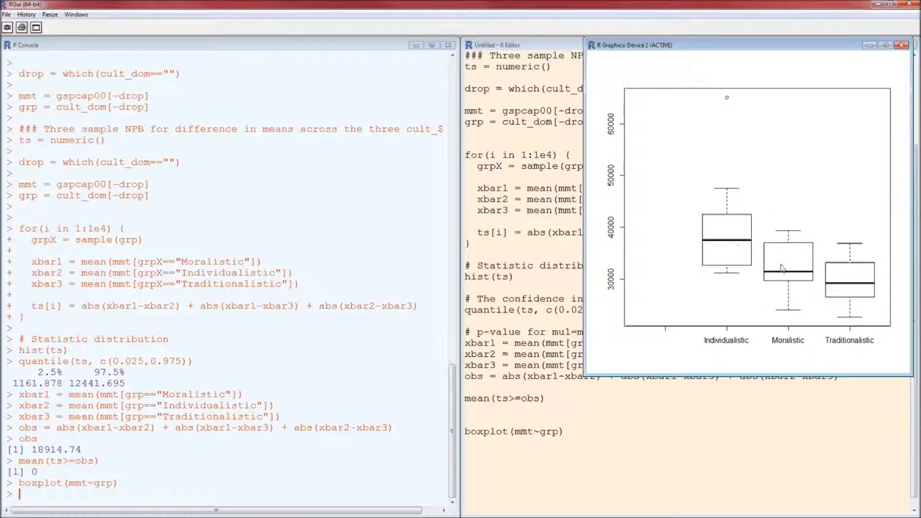
{"action": "mouse_move", "coordinate": [795, 346]}
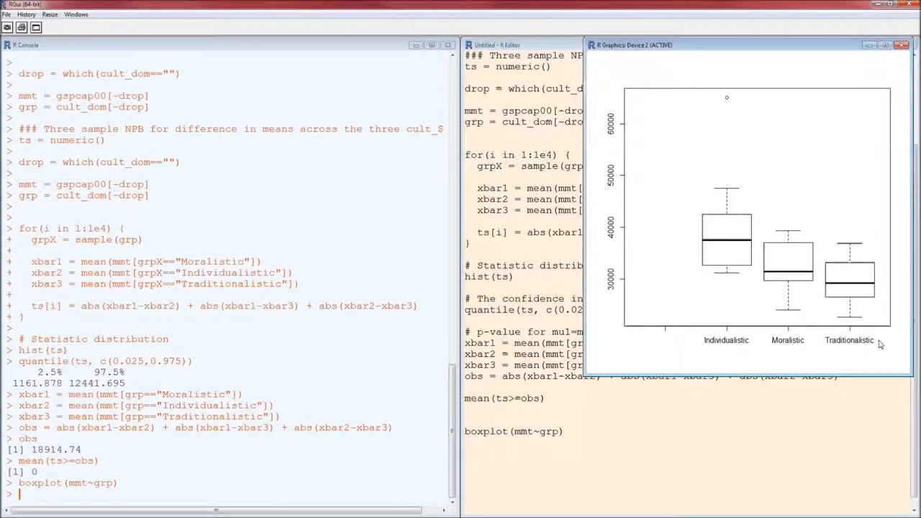
{"action": "mouse_move", "coordinate": [837, 278]}
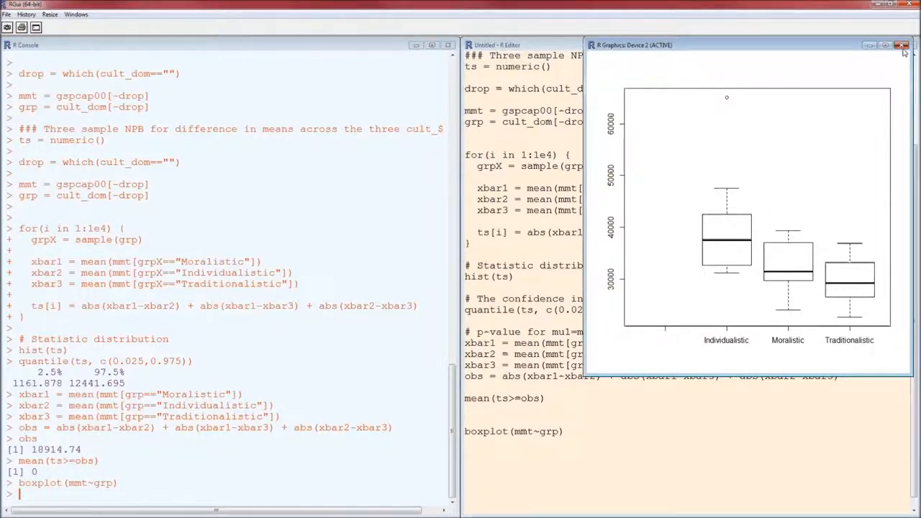
Close the Individualistic, Moralistic and Traditionalistic GSP per capita boxplot window.
{"action": "left_click", "coordinate": [902, 45]}
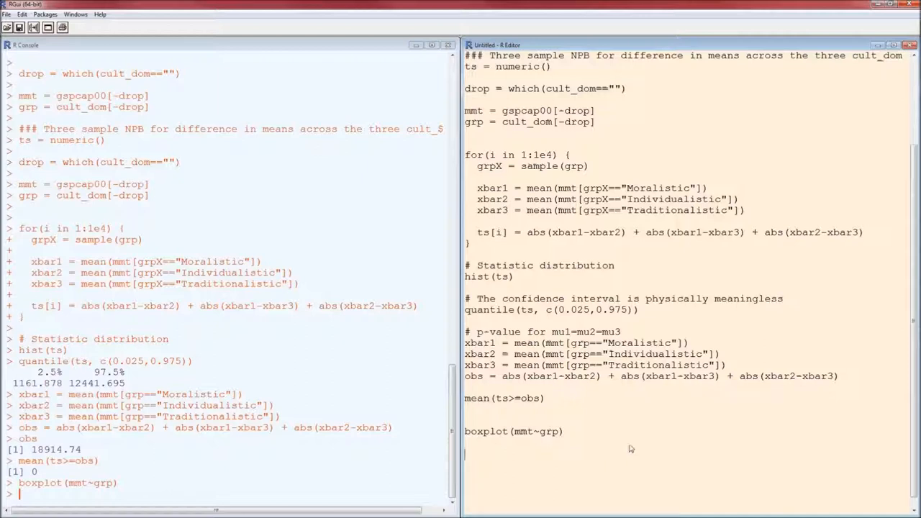
{"action": "mouse_move", "coordinate": [754, 175]}
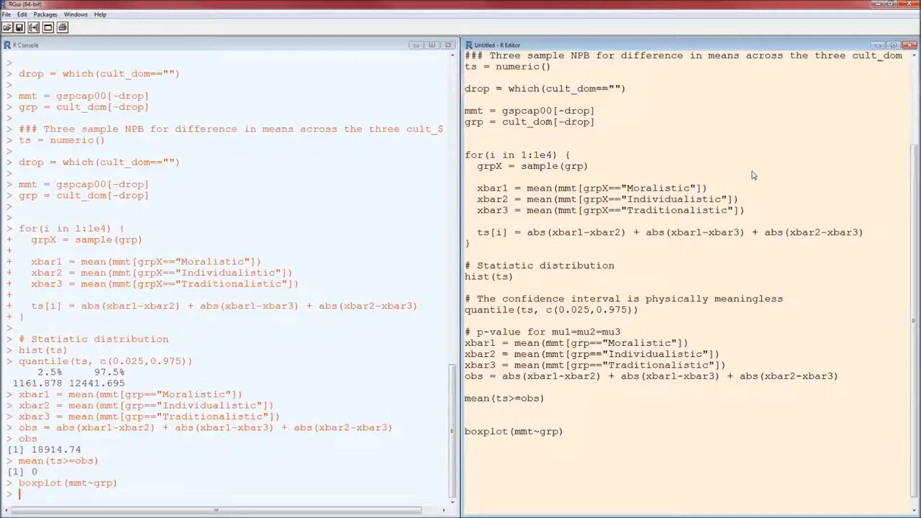
{"action": "mouse_move", "coordinate": [862, 264]}
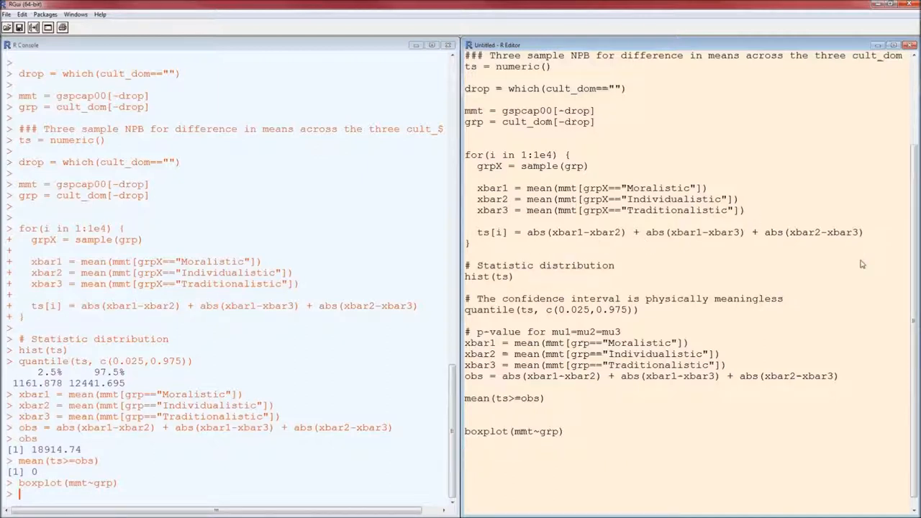
{"action": "mouse_move", "coordinate": [589, 244]}
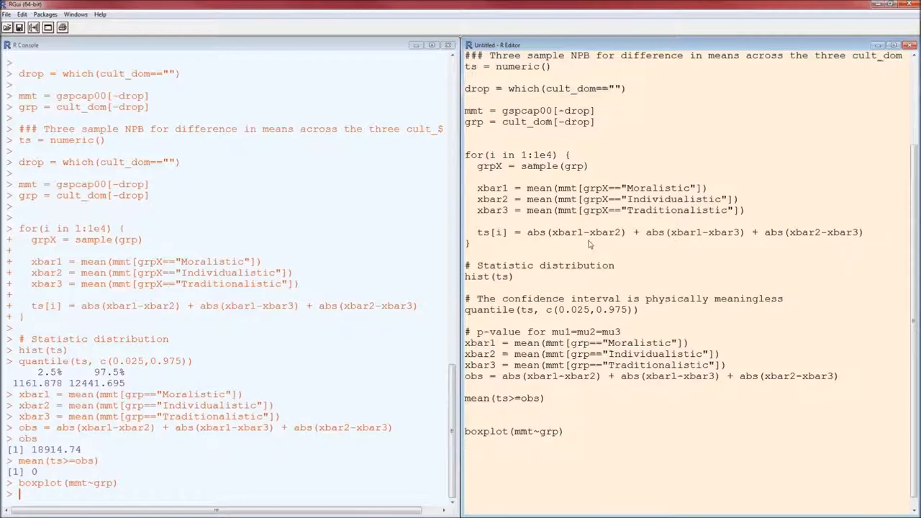
{"action": "mouse_move", "coordinate": [668, 346]}
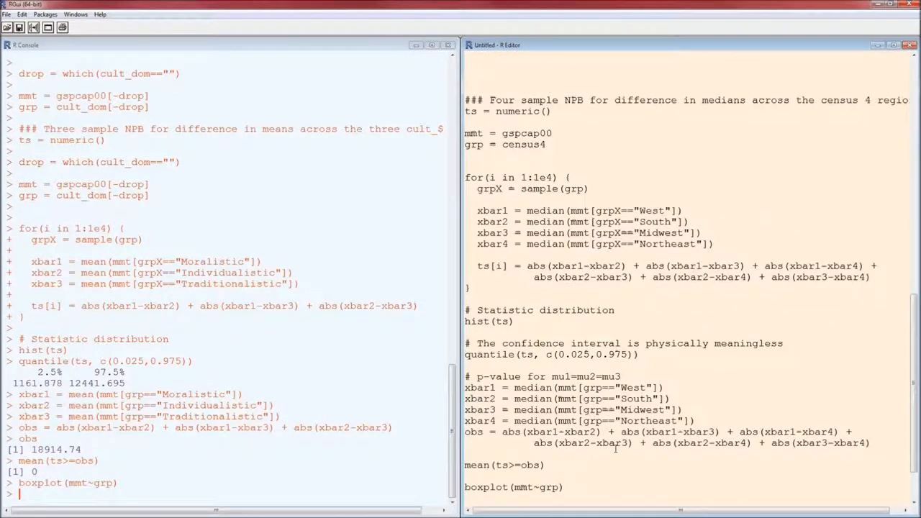
{"action": "scroll", "scroll_direction": "up", "scroll_amount": 3}
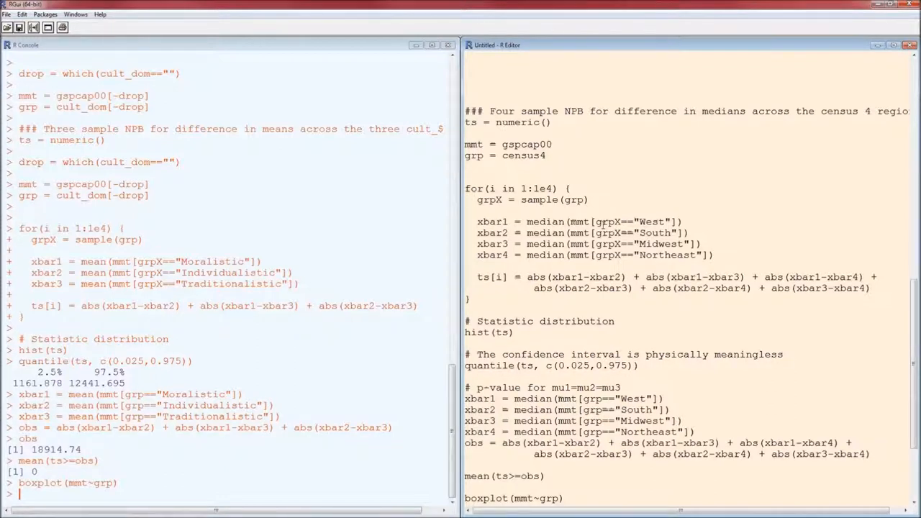
{"action": "double_click", "coordinate": [531, 199]}
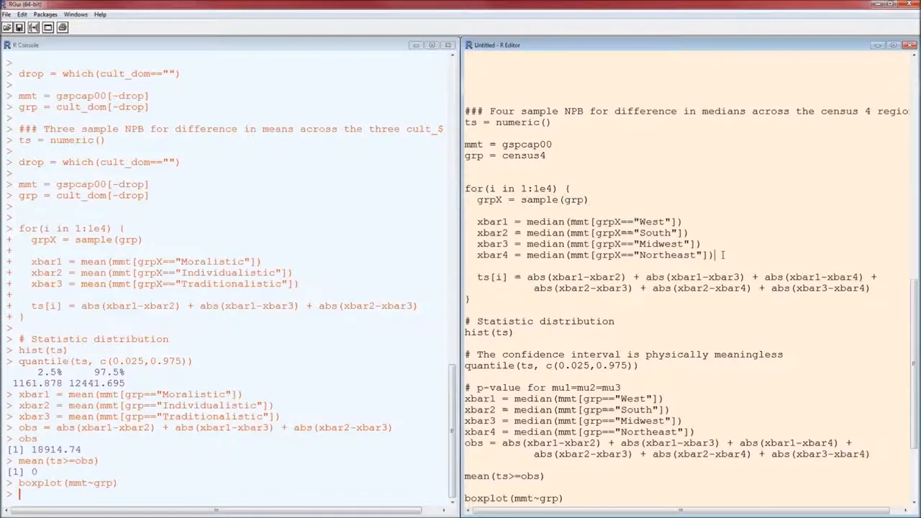
{"action": "left_click_drag", "start_coordinate": [477, 221], "coordinate": [712, 255]}
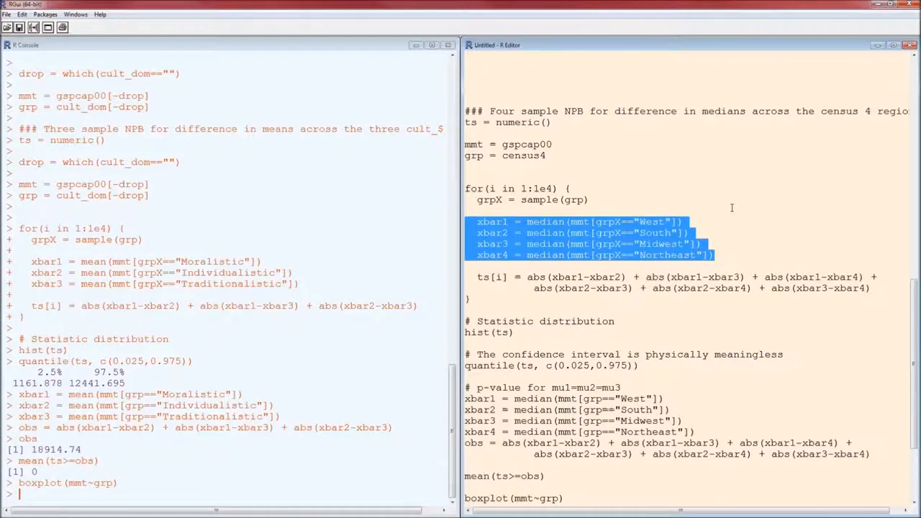
{"action": "mouse_move", "coordinate": [881, 288]}
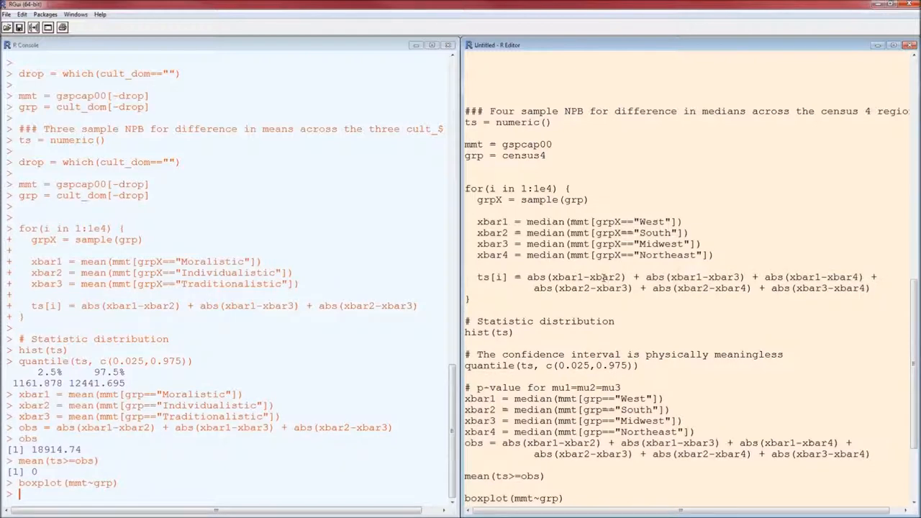
{"action": "mouse_move", "coordinate": [714, 273]}
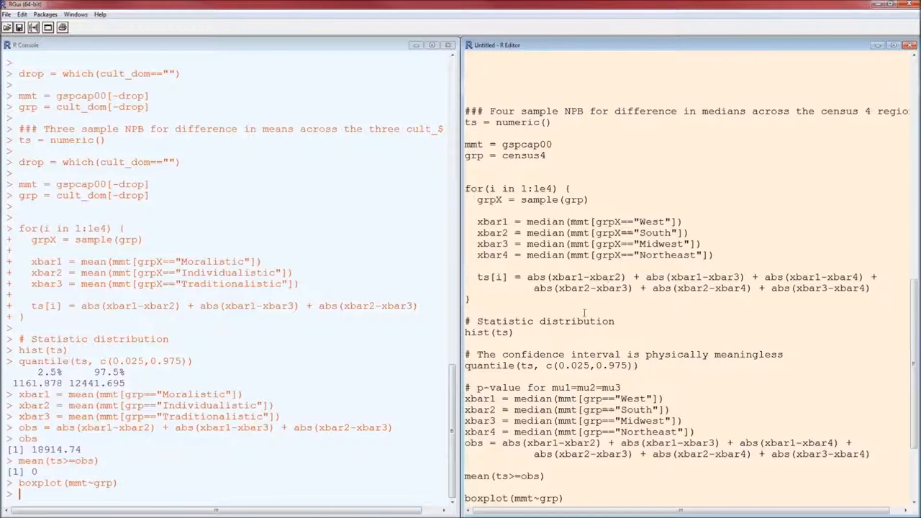
{"action": "mouse_move", "coordinate": [666, 309]}
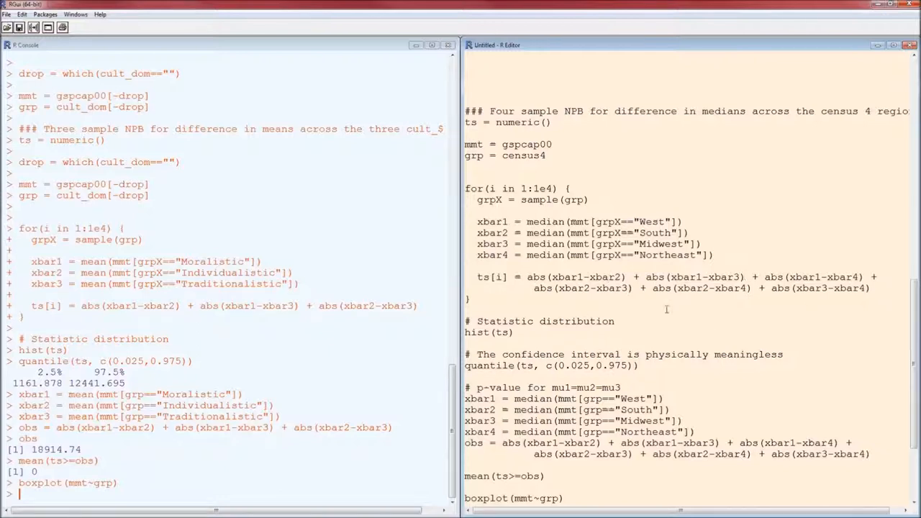
{"action": "mouse_move", "coordinate": [753, 321]}
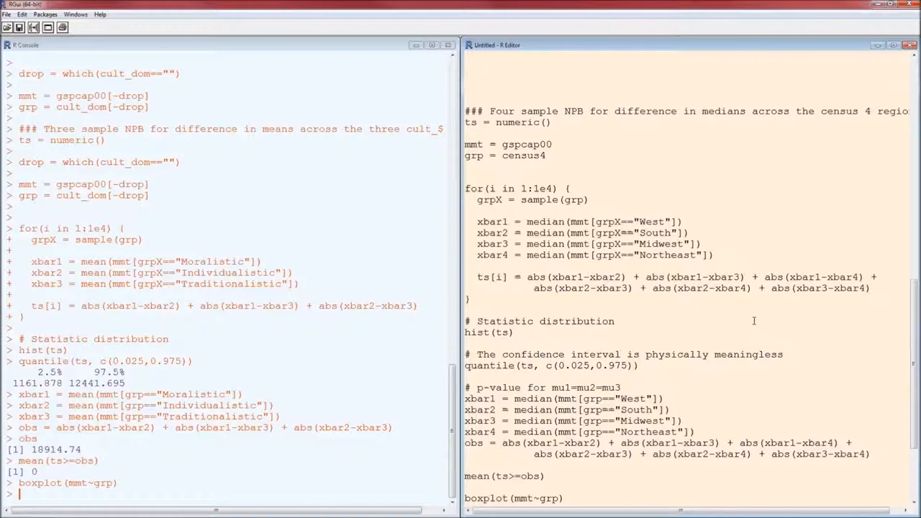
{"action": "mouse_move", "coordinate": [545, 266]}
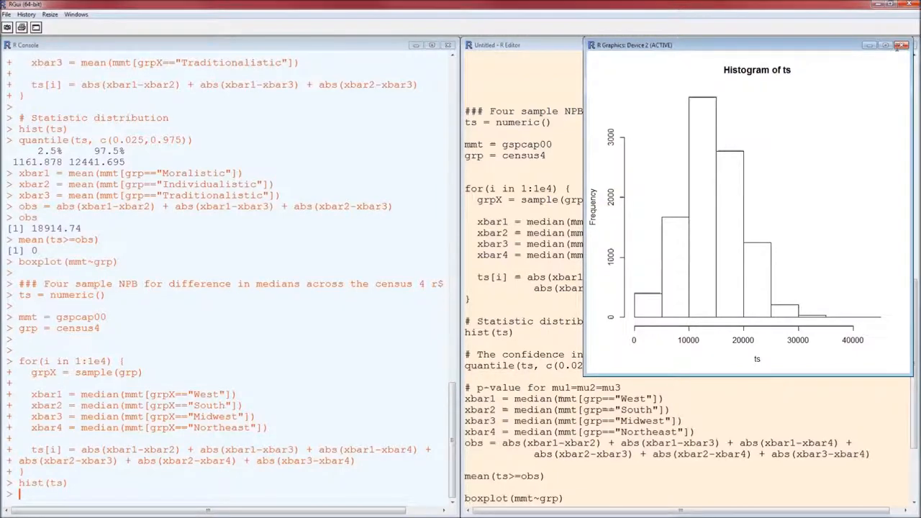
Close the four-region median histogram after getting quantiles 4032.717 and 24966.788.
{"action": "left_click", "coordinate": [901, 44]}
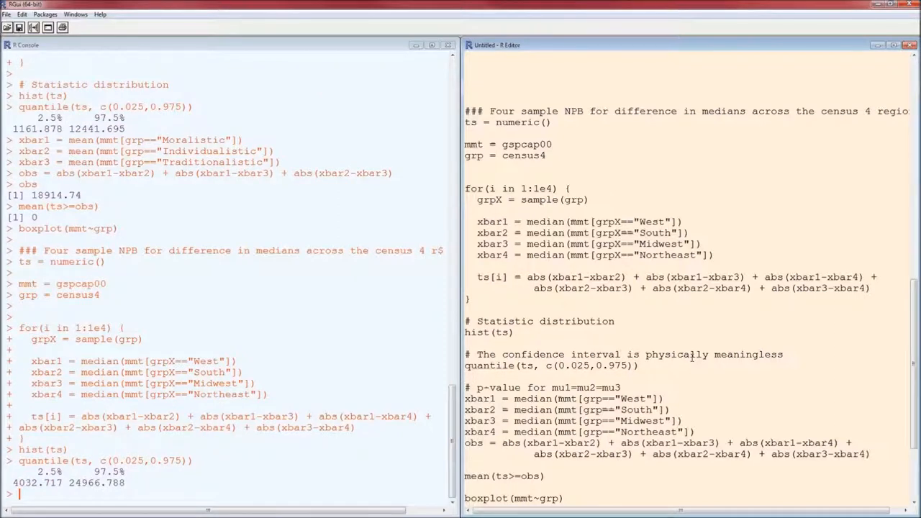
Run the p-value block and mean(ts>=obs): observed statistic 24989.88, p-value 0.0249.
{"action": "left_click_drag", "start_coordinate": [465, 388], "coordinate": [875, 454]}
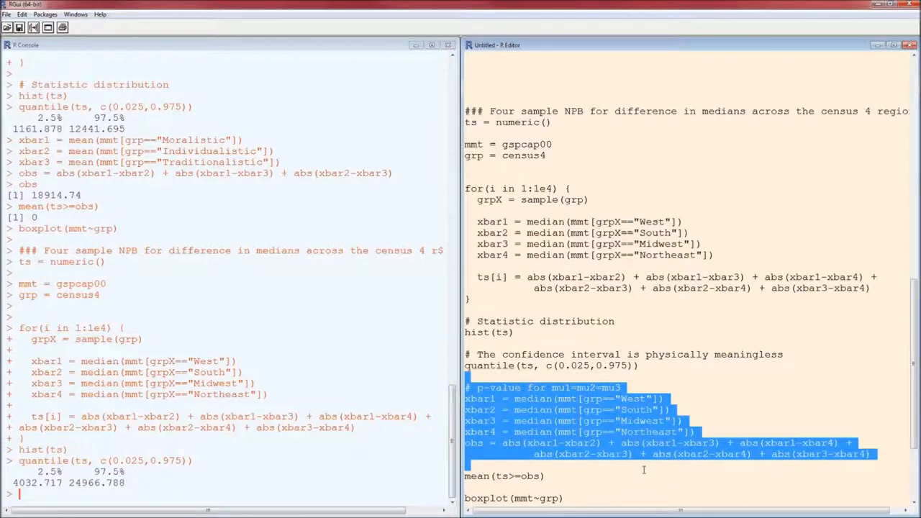
{"action": "scroll", "scroll_direction": "up", "scroll_amount": 3}
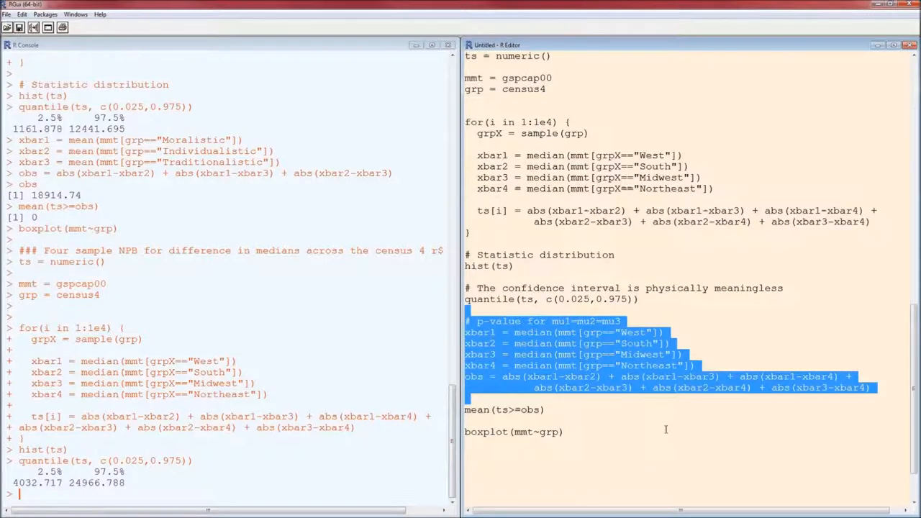
{"action": "left_click", "coordinate": [665, 430]}
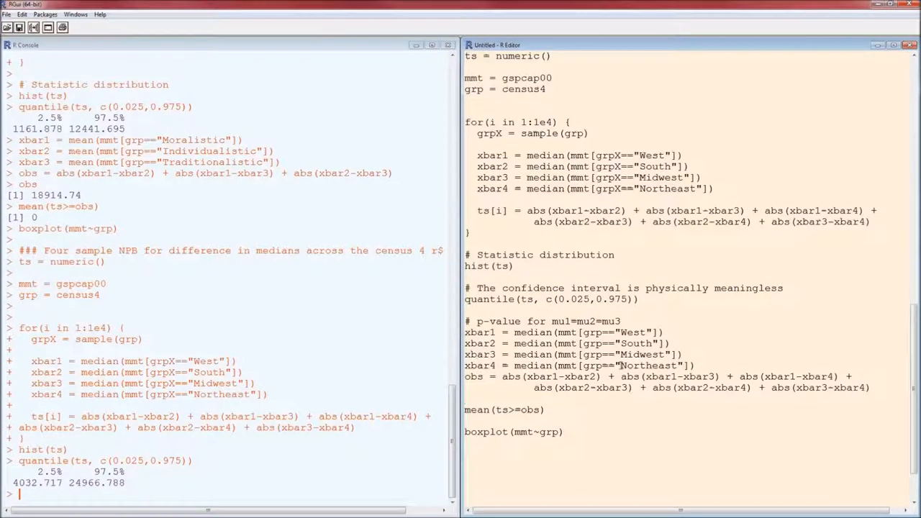
{"action": "double_click", "coordinate": [504, 266]}
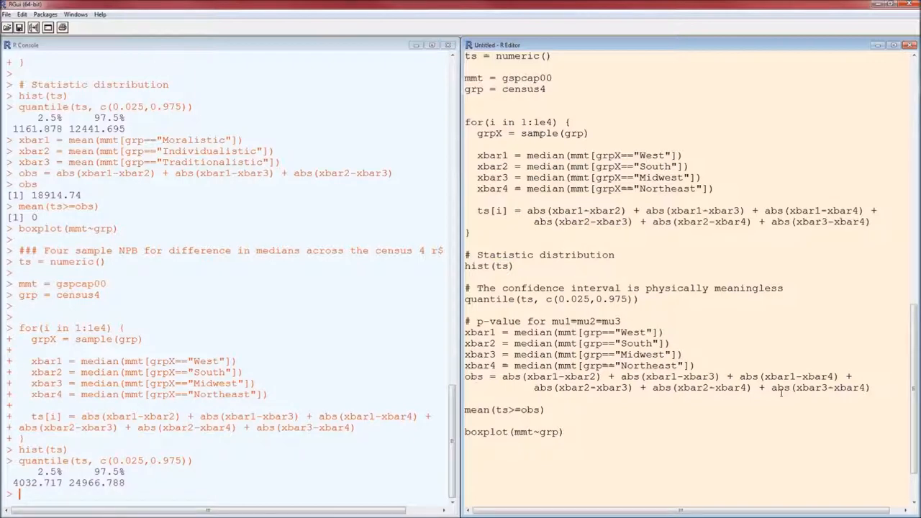
{"action": "scroll", "scroll_direction": "down", "scroll_amount": 3}
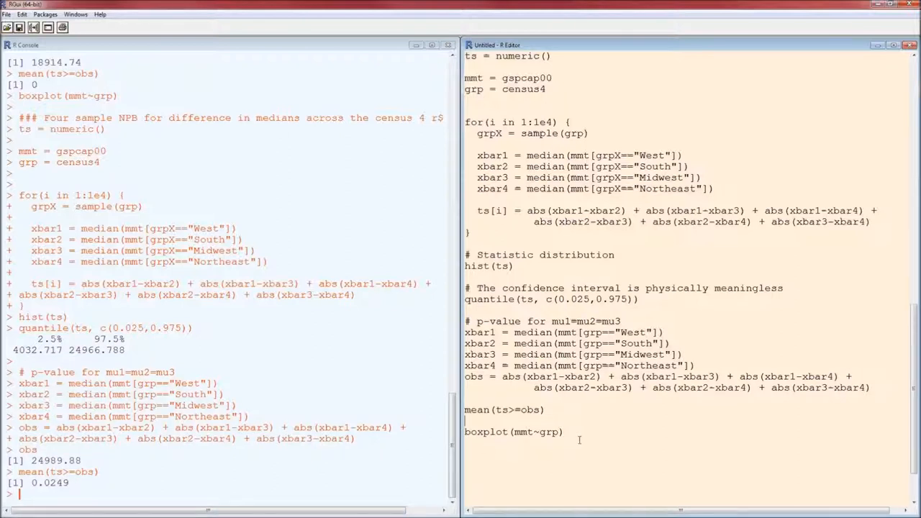
{"action": "key", "text": "Return"}
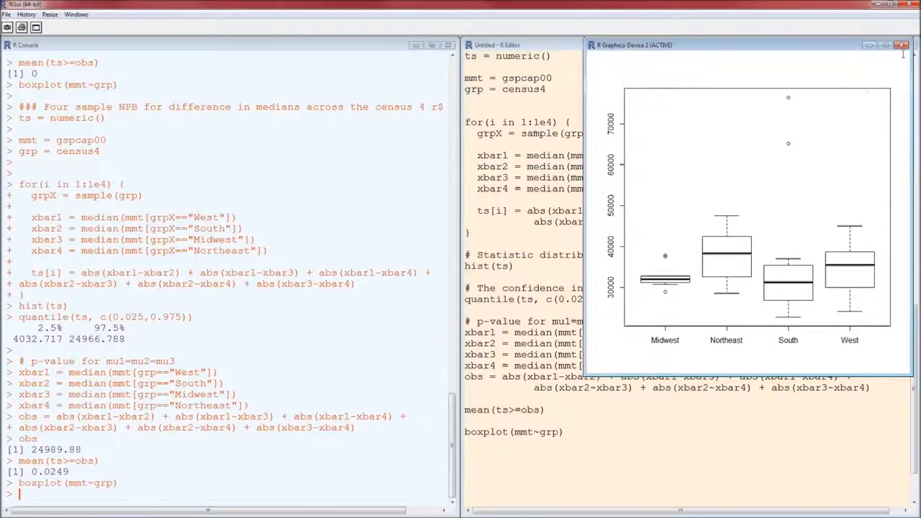
Close the Midwest, Northeast, South and West GSP per capita boxplot window.
{"action": "left_click", "coordinate": [902, 44]}
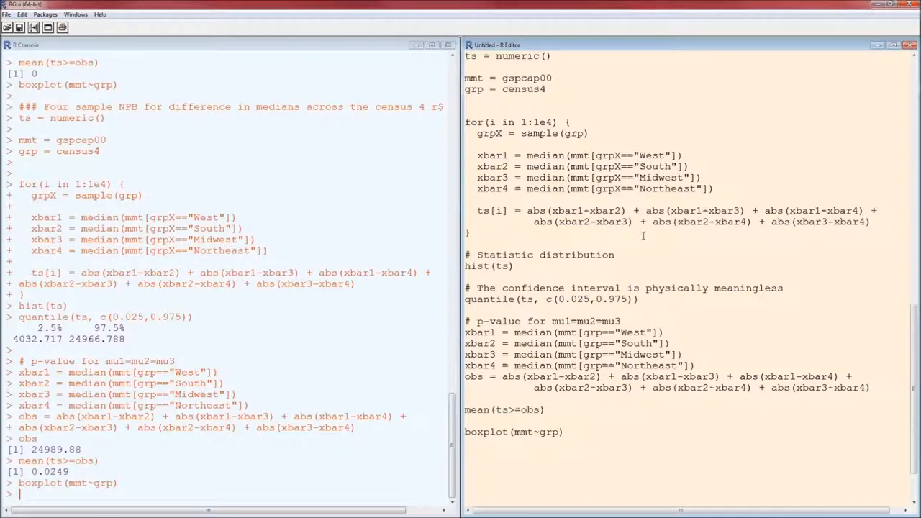
Replace median with sd, set the comment to mu1=mu2=mu3=mu4, and select the code.
{"action": "double_click", "coordinate": [545, 155]}
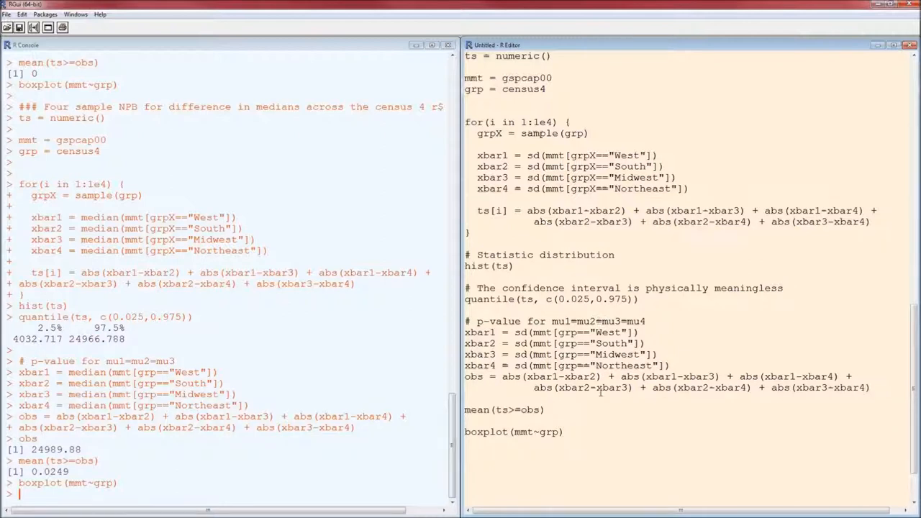
{"action": "left_click_drag", "start_coordinate": [465, 122], "coordinate": [547, 409]}
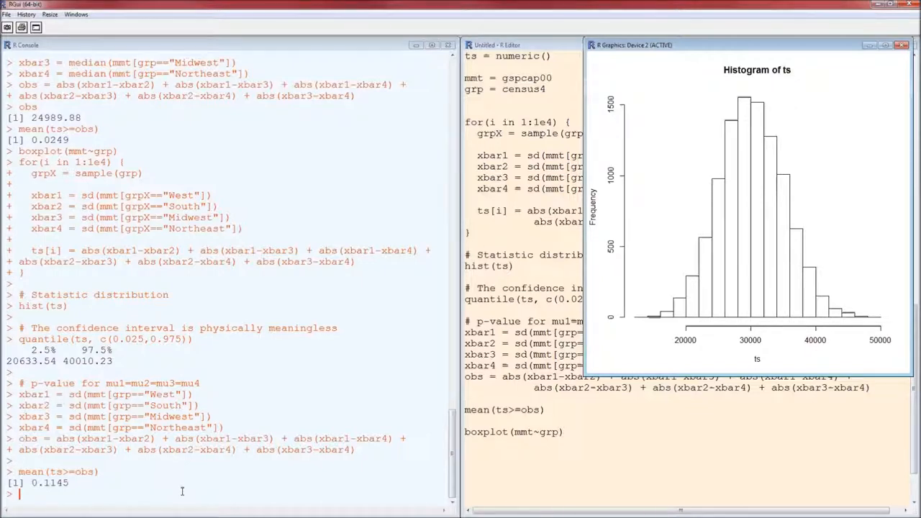
Close the standard-deviation histogram and census-region boxplot windows after the sd test runs.
{"action": "left_click", "coordinate": [901, 45]}
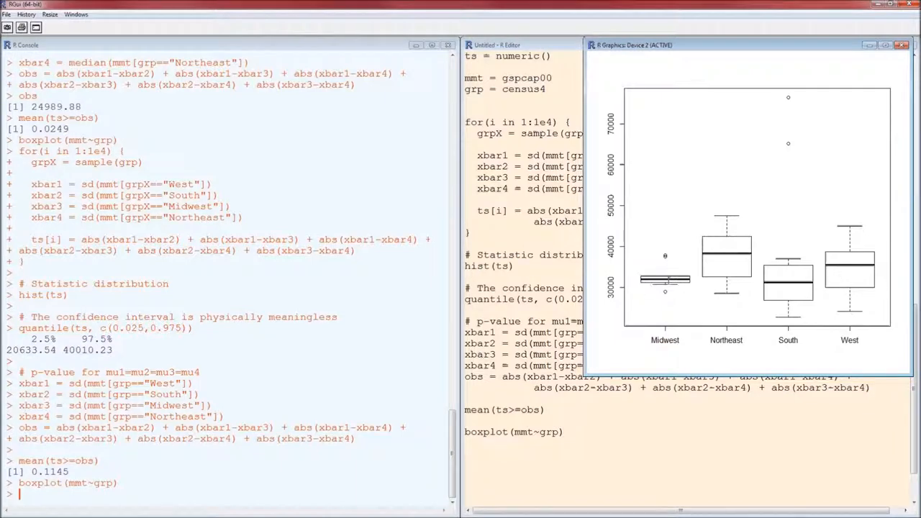
{"action": "mouse_move", "coordinate": [791, 307]}
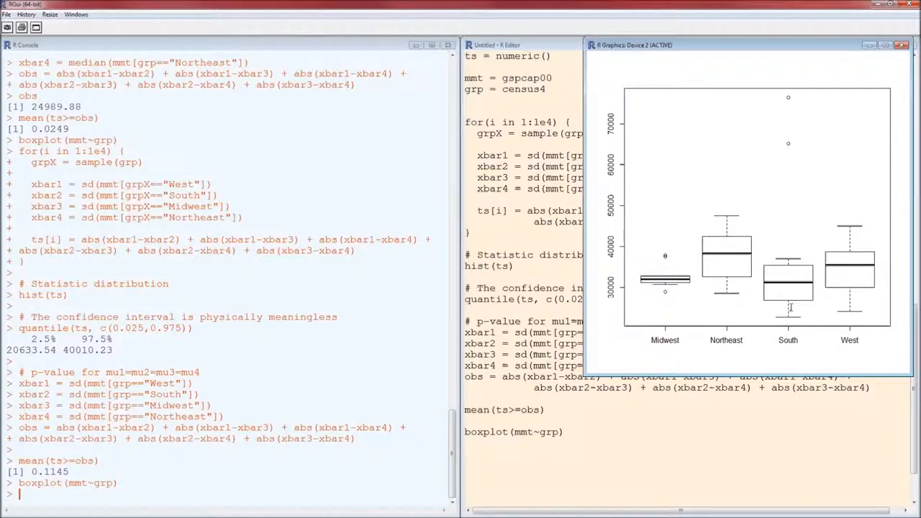
{"action": "left_click", "coordinate": [901, 44]}
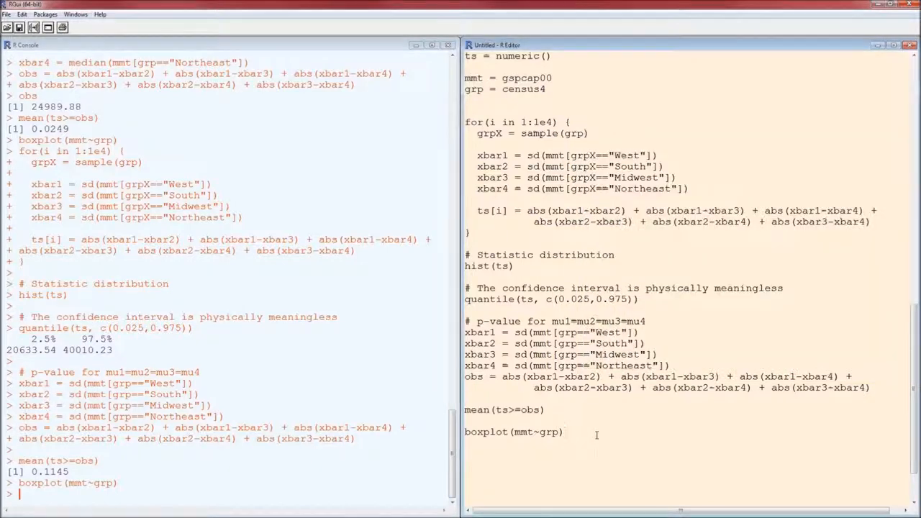
{"action": "left_click", "coordinate": [565, 431]}
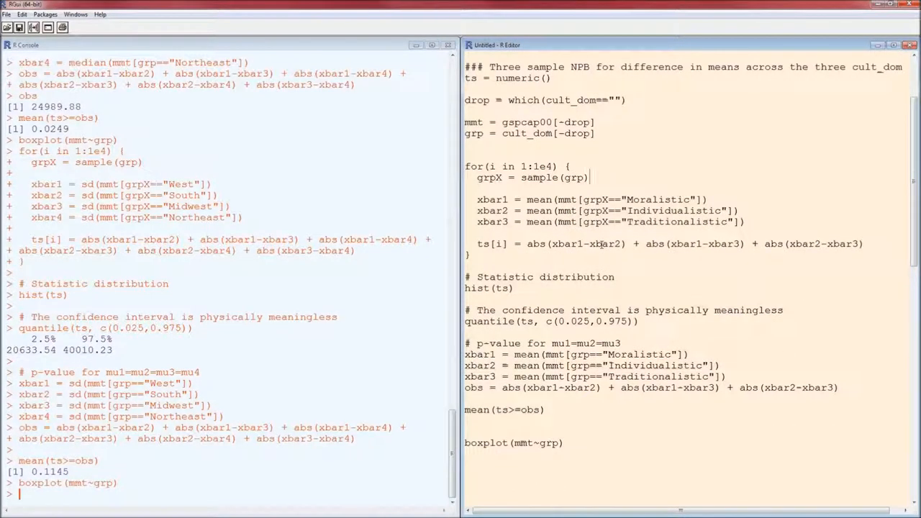
{"action": "scroll", "scroll_direction": "down", "scroll_amount": 3}
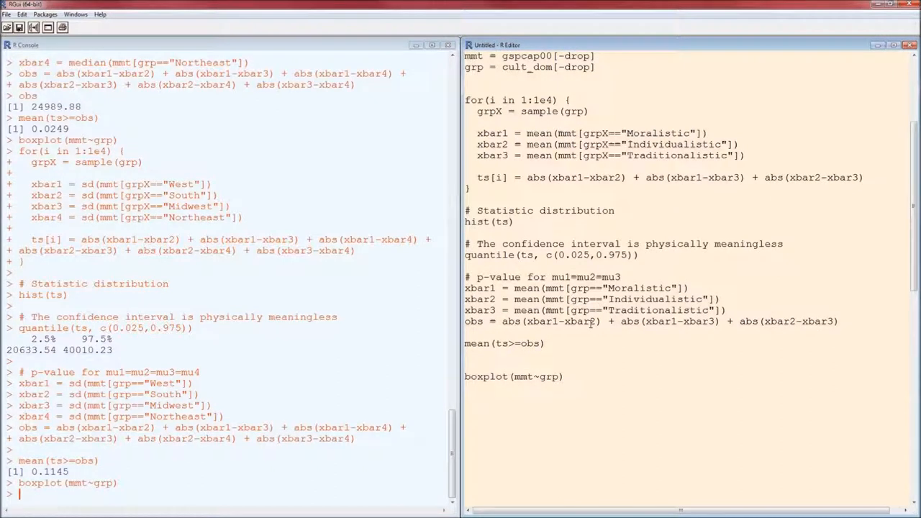